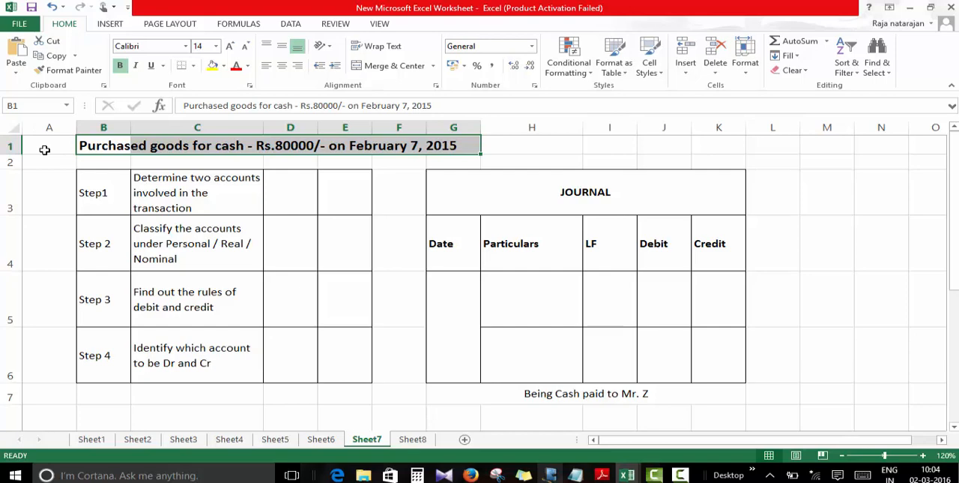
Step: Enter Purchase A/c in D3 and Cash A/c in E3 as the Step 1 accounts
click(196, 192)
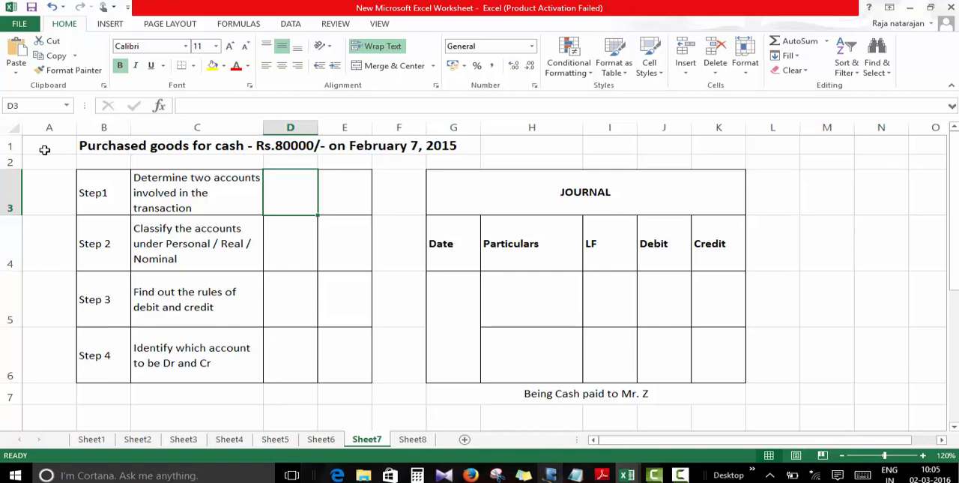
text(Purchase A)
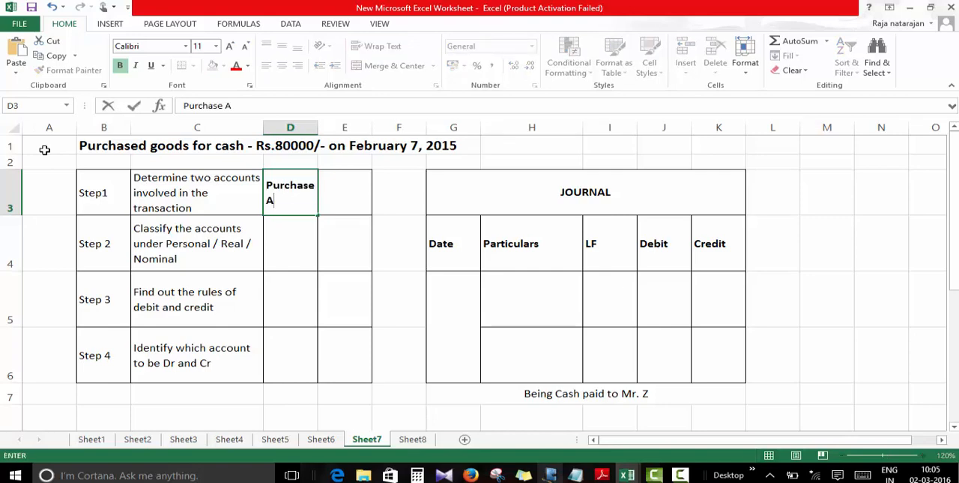
text(/c)
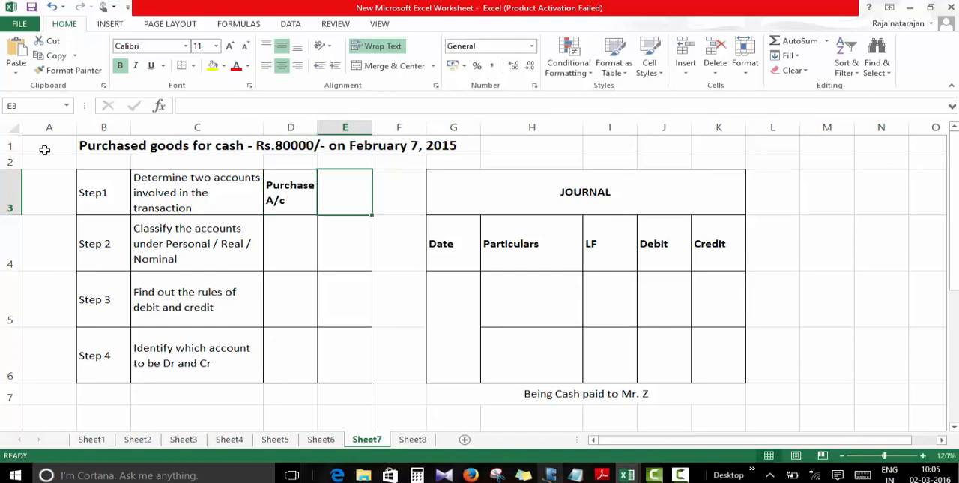
text(Cash A/c)
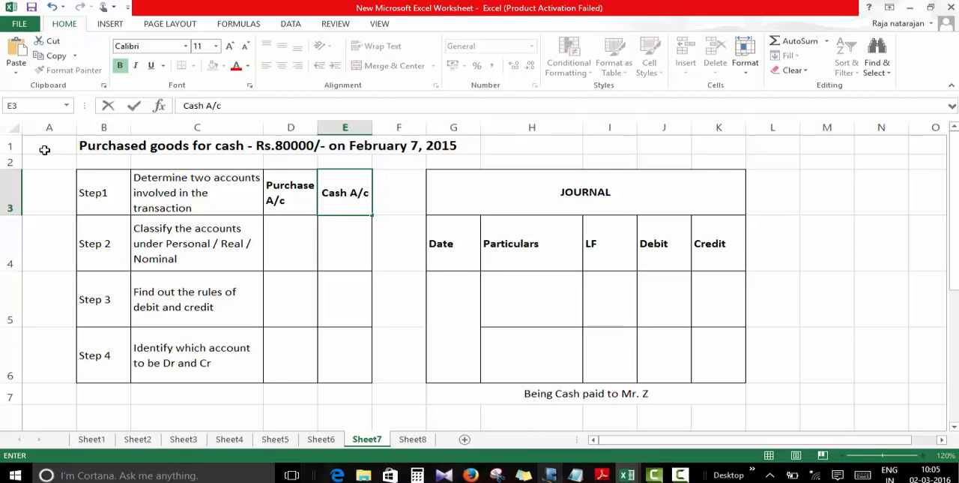
click(197, 243)
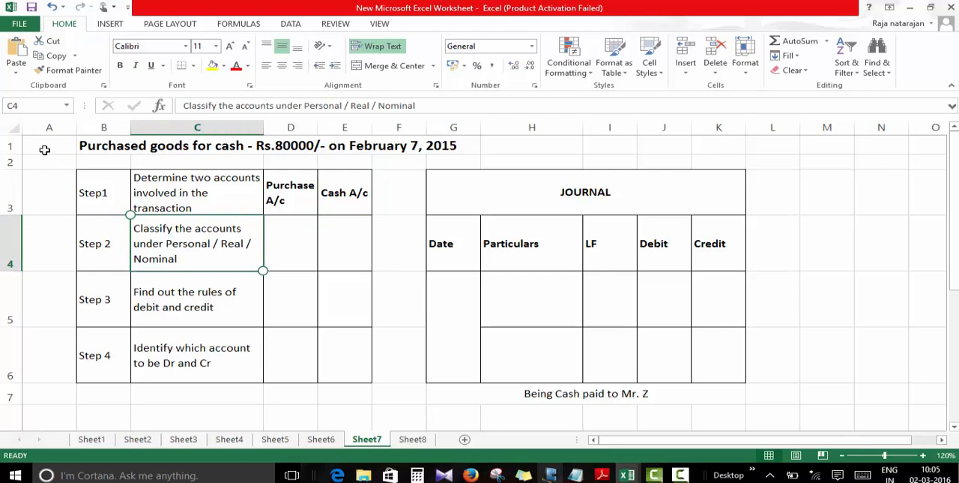
Step: Enter Real A/c in both D4 and E4 to classify the two accounts
click(290, 243)
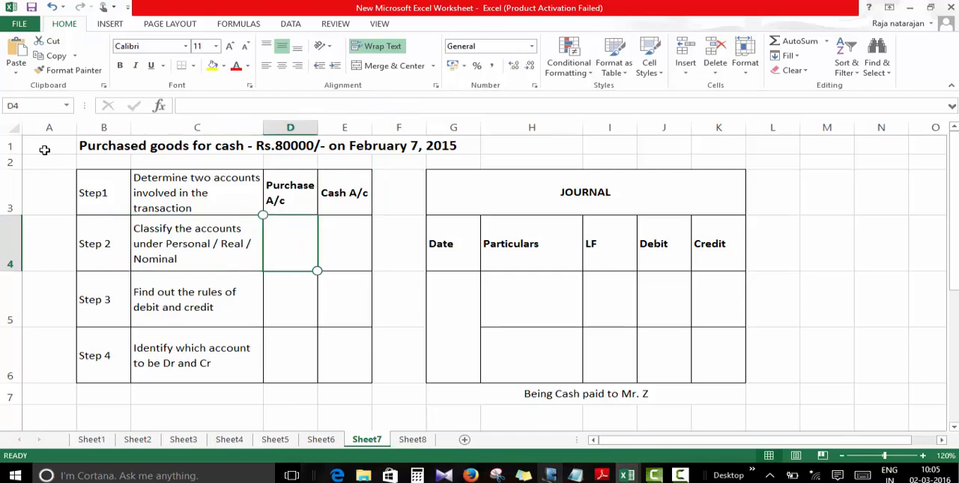
text(Real)
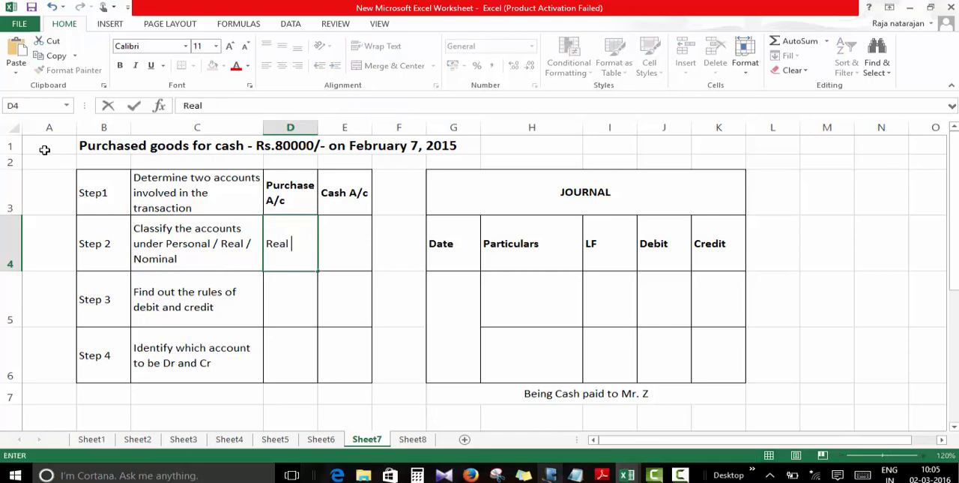
text(A/c)
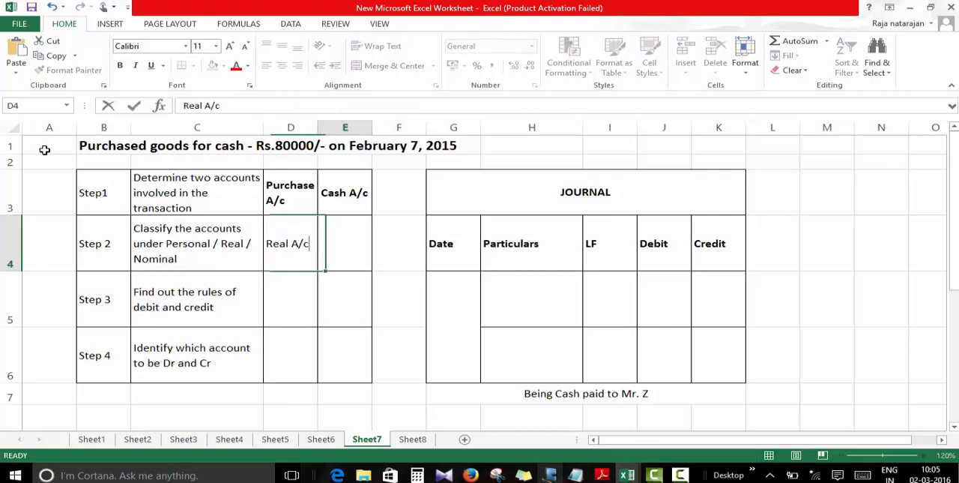
click(345, 243)
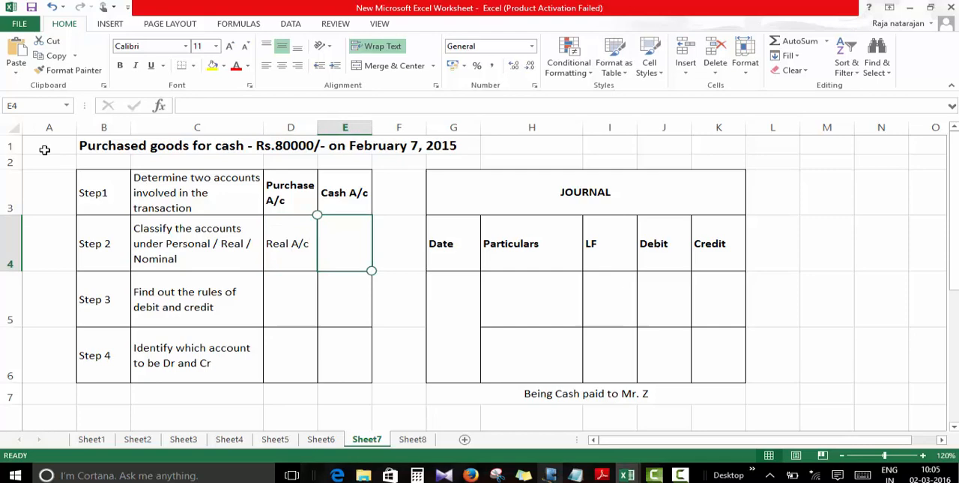
double_click(345, 242)
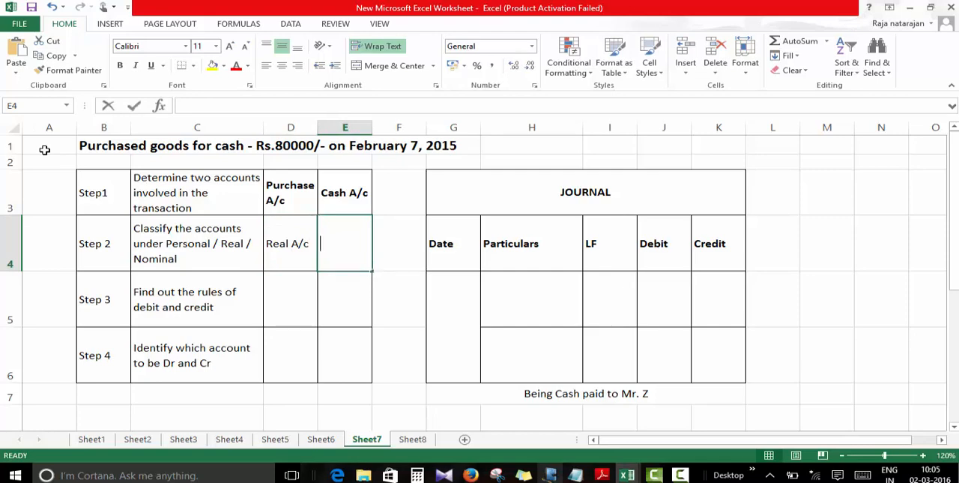
text(Real A/c)
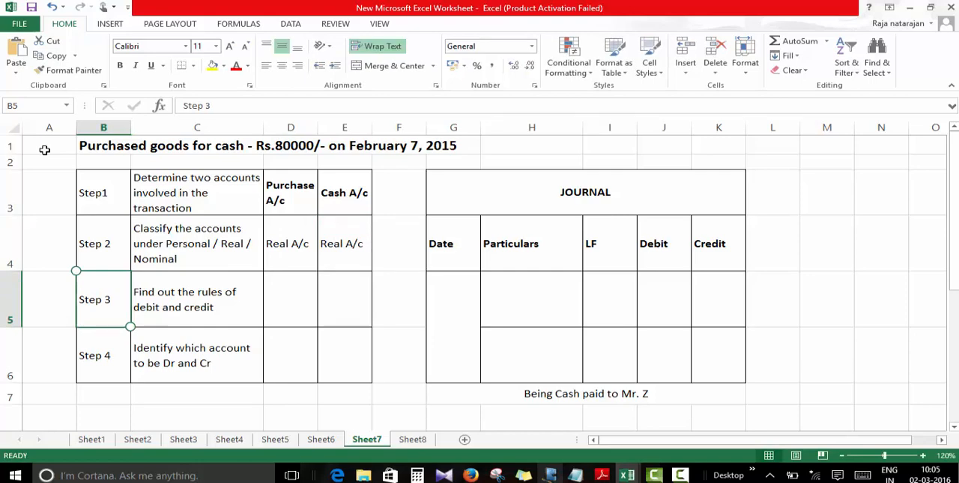
Step: Enter Dr. what comes In in D5 and Cr. What goes Out in E5
click(197, 299)
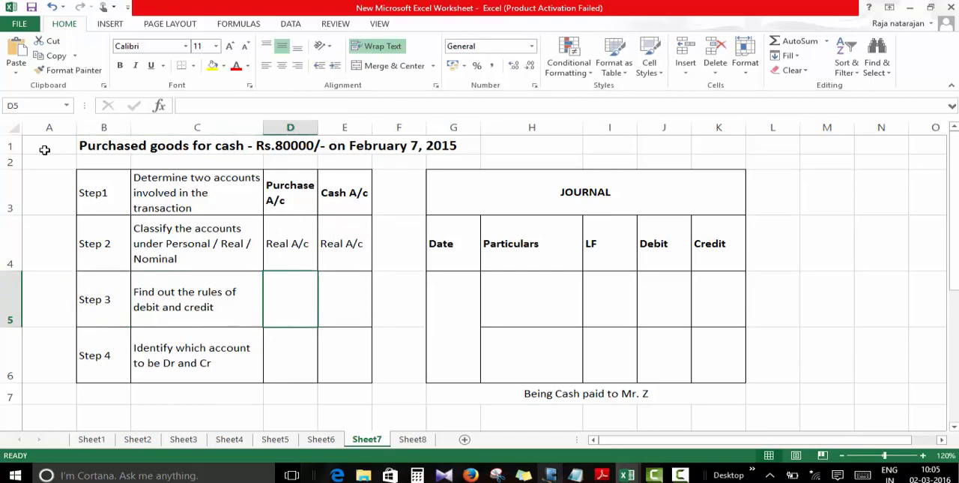
text(Dr. what comes In)
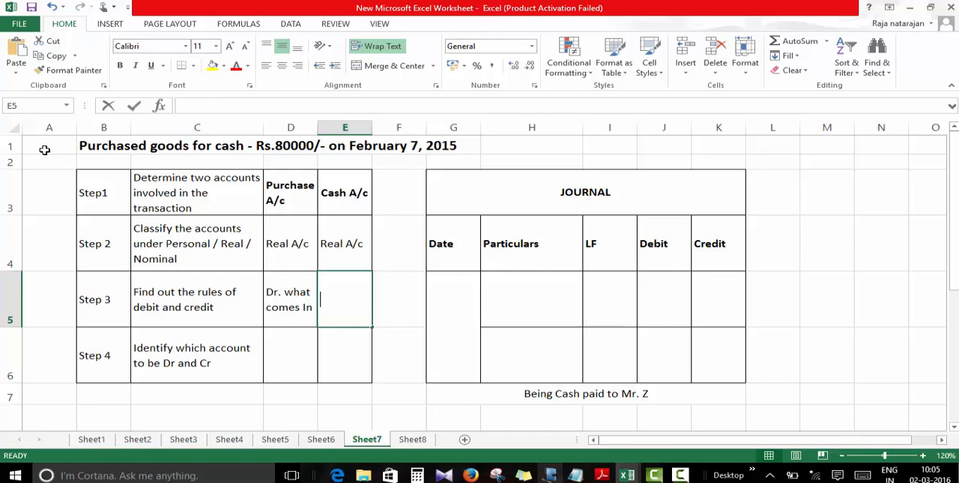
text(Cr. What goes Out)
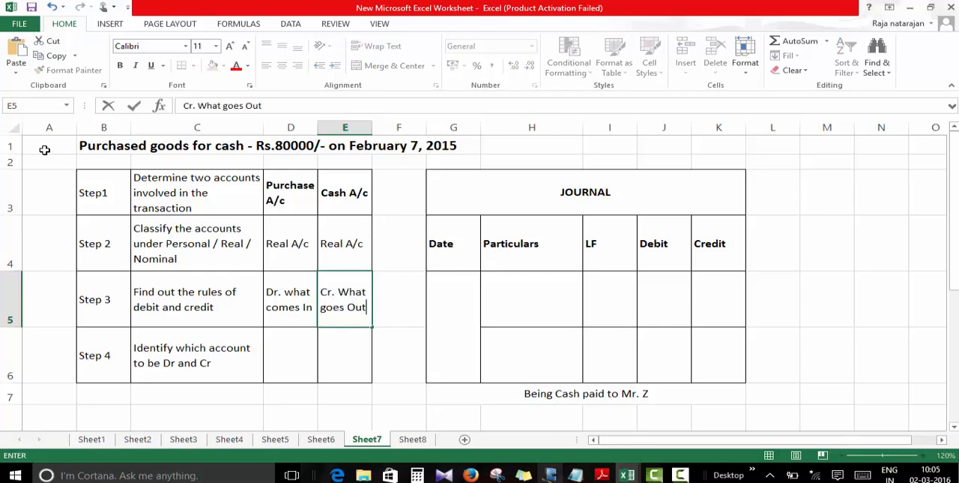
click(103, 355)
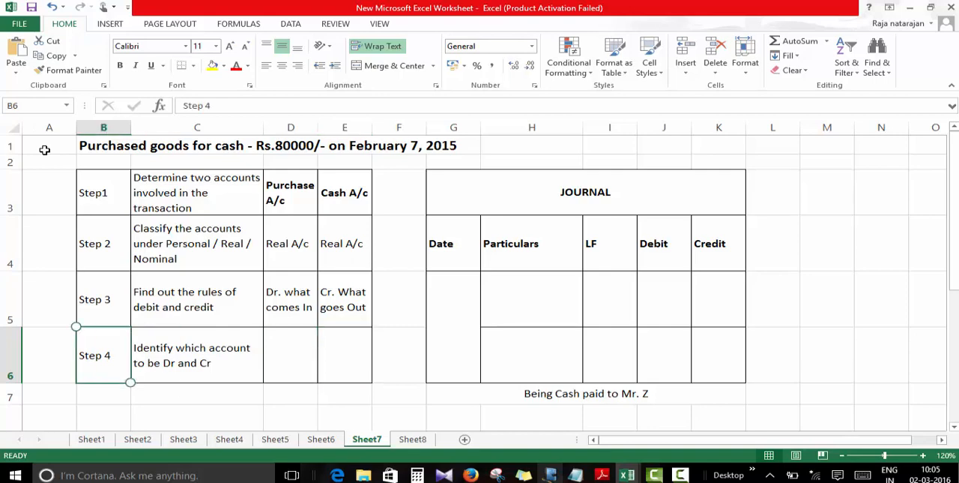
Step: Enter Purchase a/c Dr in D6 and Cash a/c Cr. in E6, replacing the pasted rule text
click(197, 354)
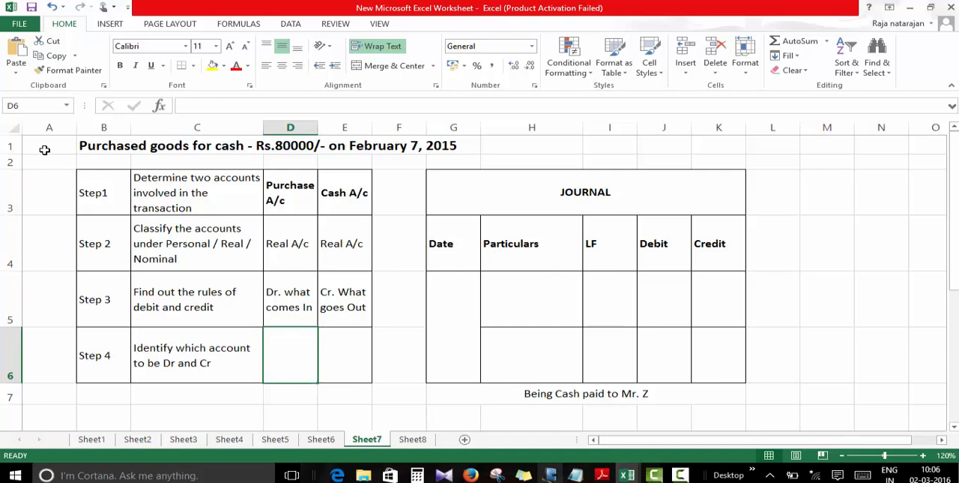
text(Purchase)
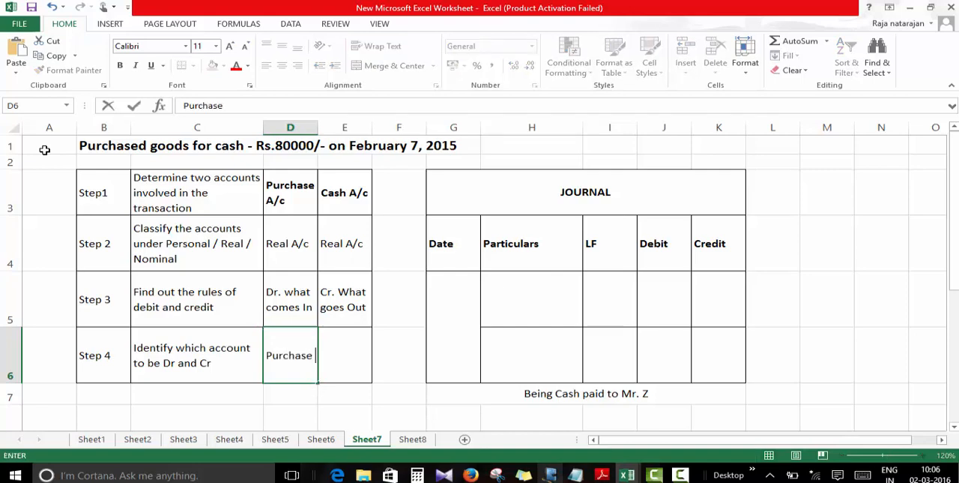
text(a/c Dr)
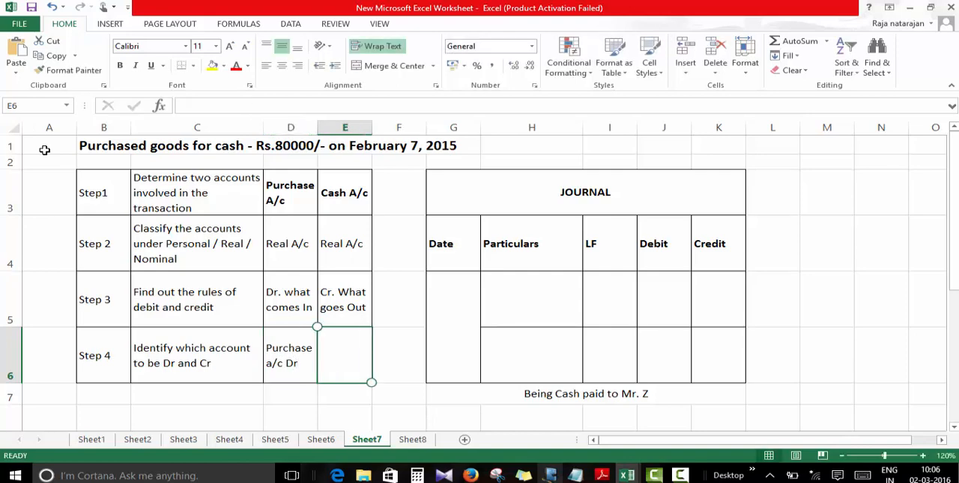
text(Cr. What goes Out)
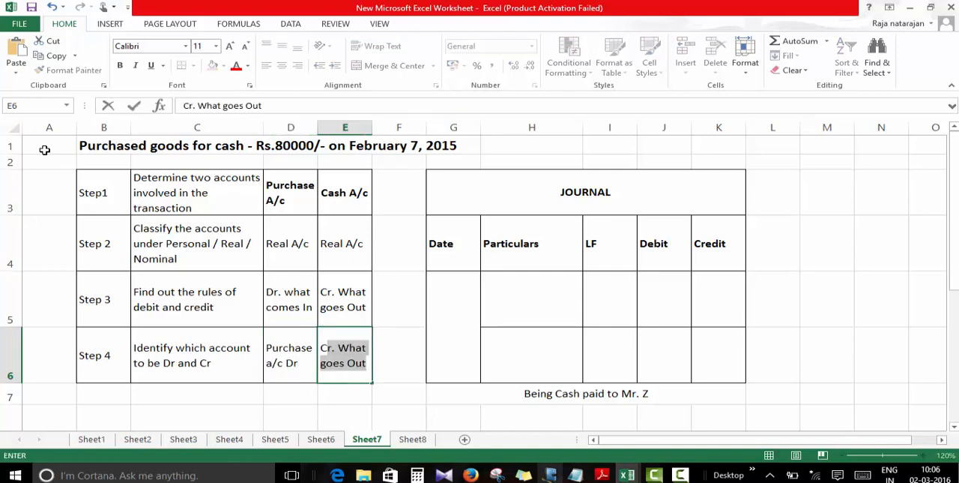
text(Cash a/c Cr.)
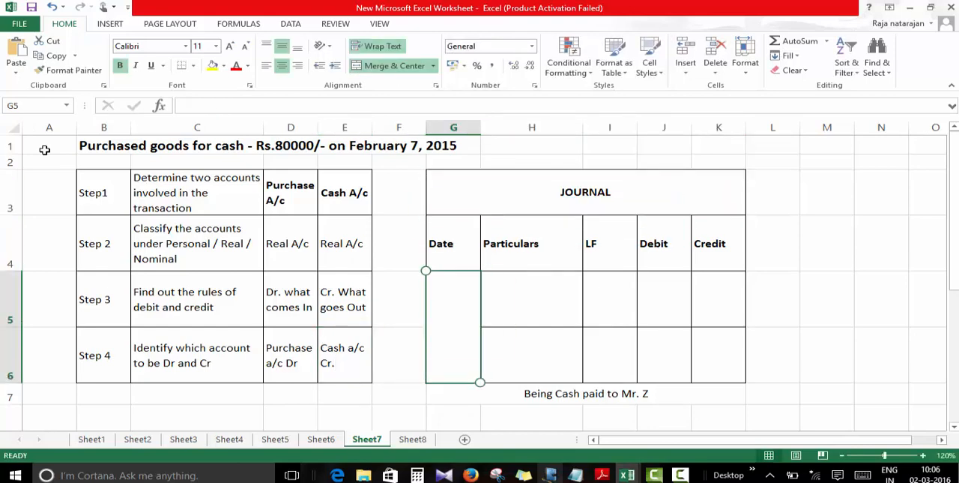
Step: Enter the date 7th February, 2015 in G5 and Purchase A/c Dr in H5
text(7th February,)
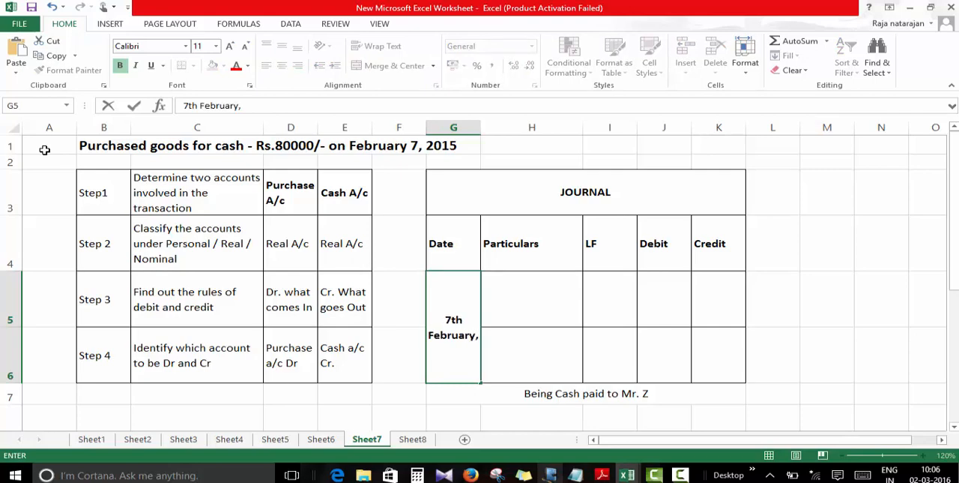
text(2015)
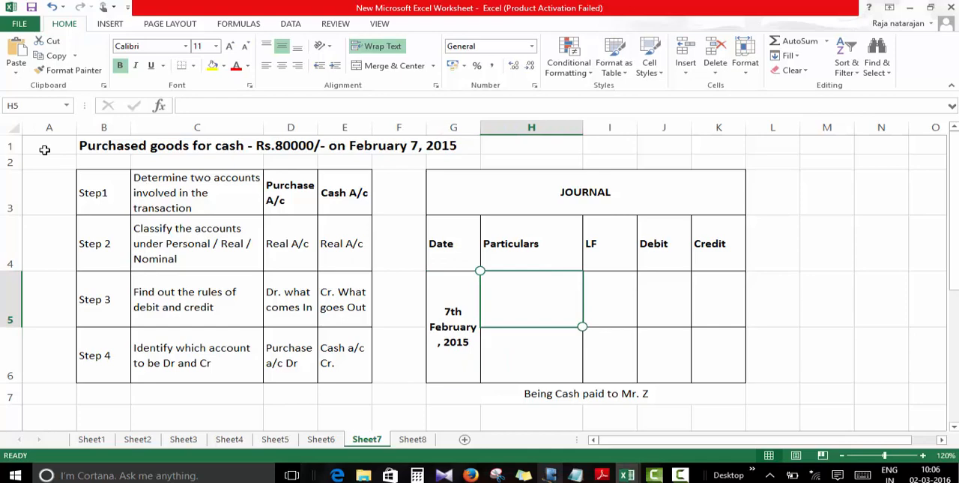
text(Purchase A/c Dr)
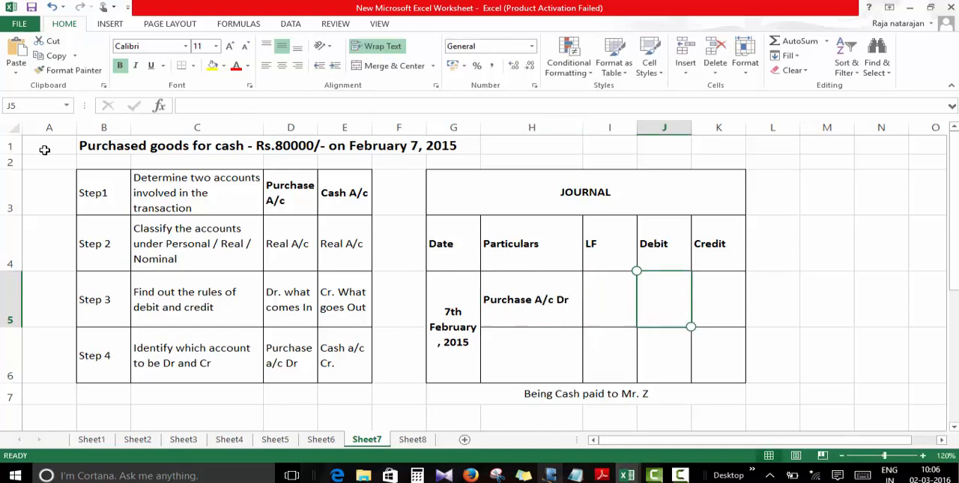
Step: Enter 80000 debit in J5, To Cash A/c in H6 and 80000 credit in K6
text(80000)
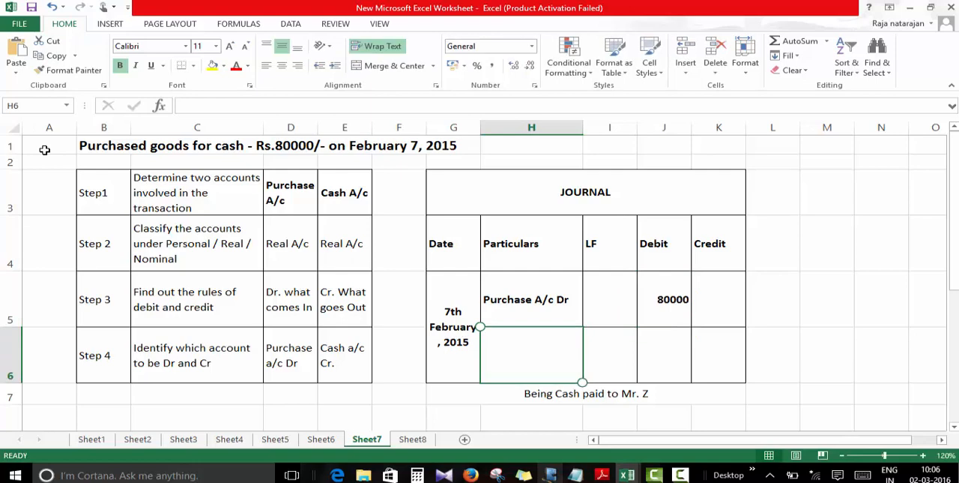
text(To C)
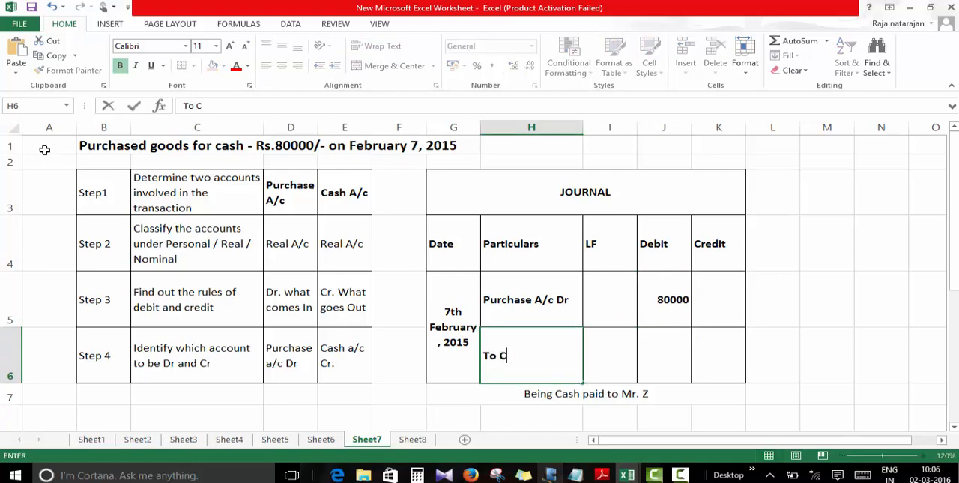
text(ash A/c)
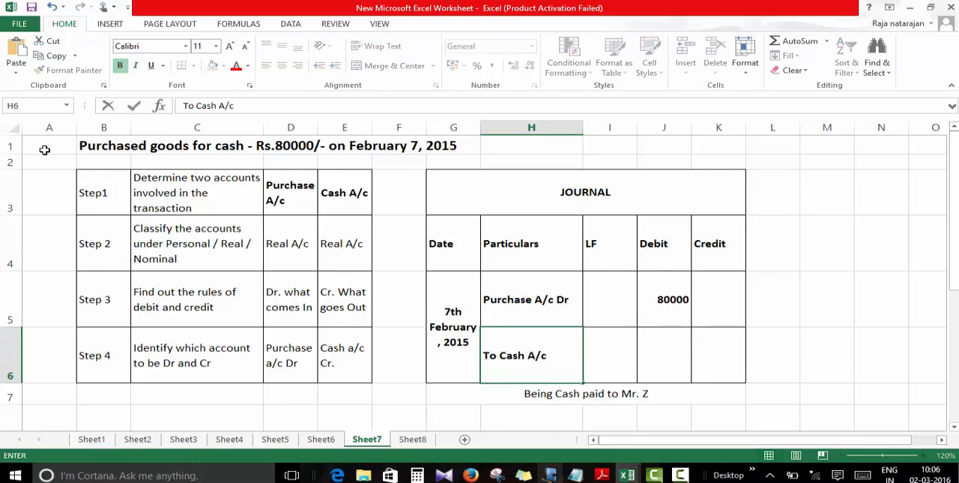
text(80000)
click(586, 394)
text(Being )
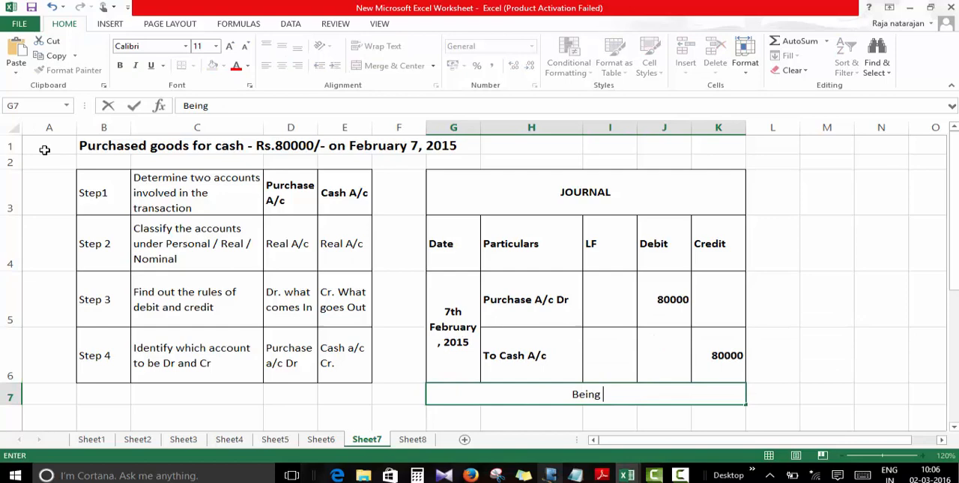
Step: Write the narration Being goods purchased for cash in G7
text(goods pur)
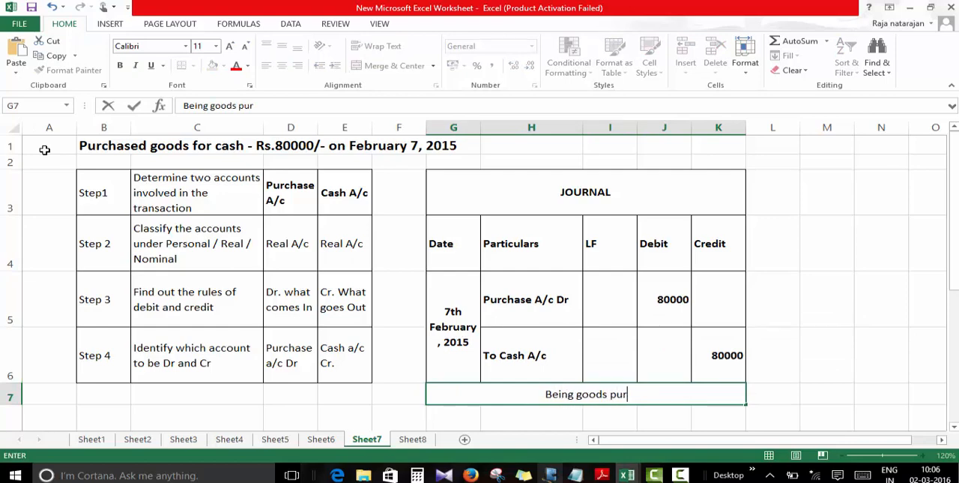
text(chased for cash)
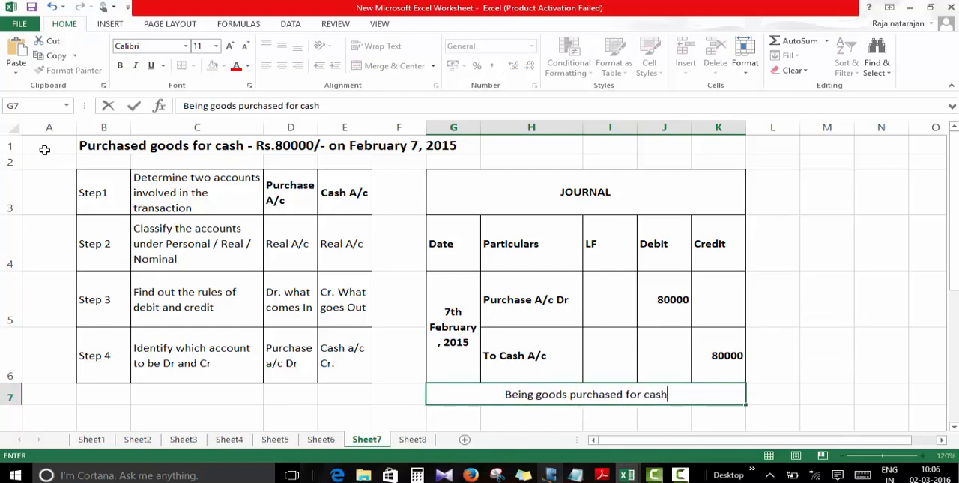